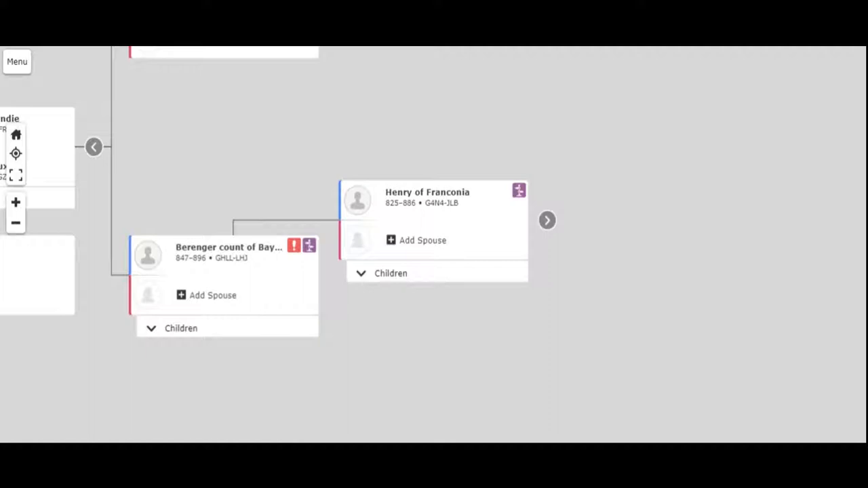
{"action": "mouse_move", "coordinate": [210, 256]}
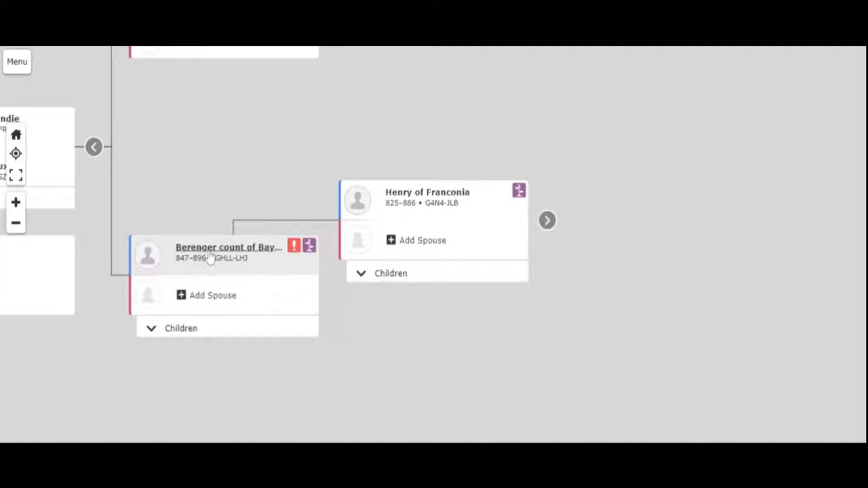
{"action": "mouse_move", "coordinate": [263, 257]}
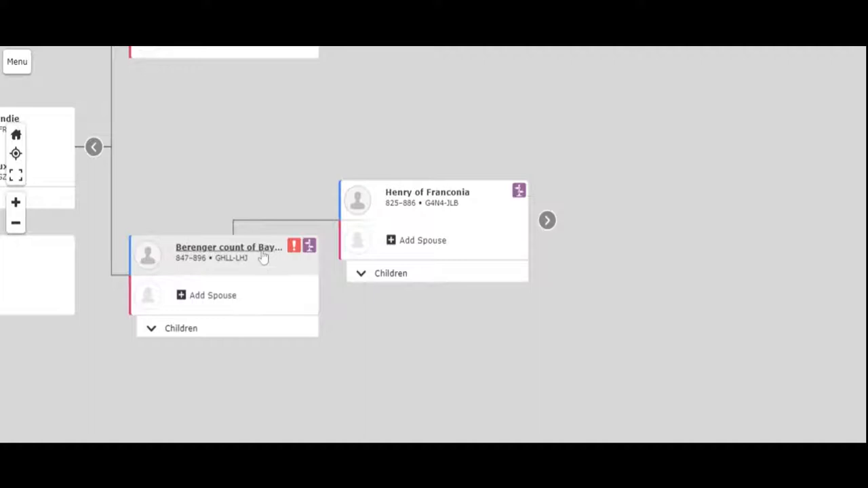
{"action": "mouse_move", "coordinate": [251, 301]}
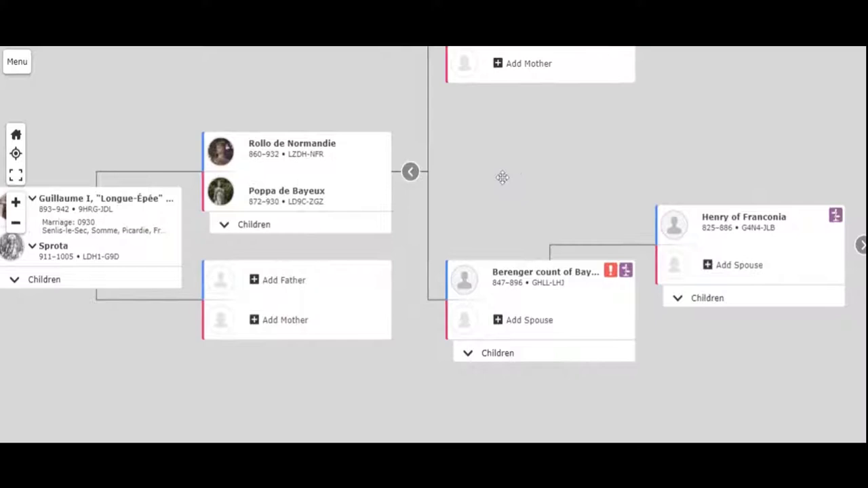
{"action": "mouse_move", "coordinate": [507, 285]}
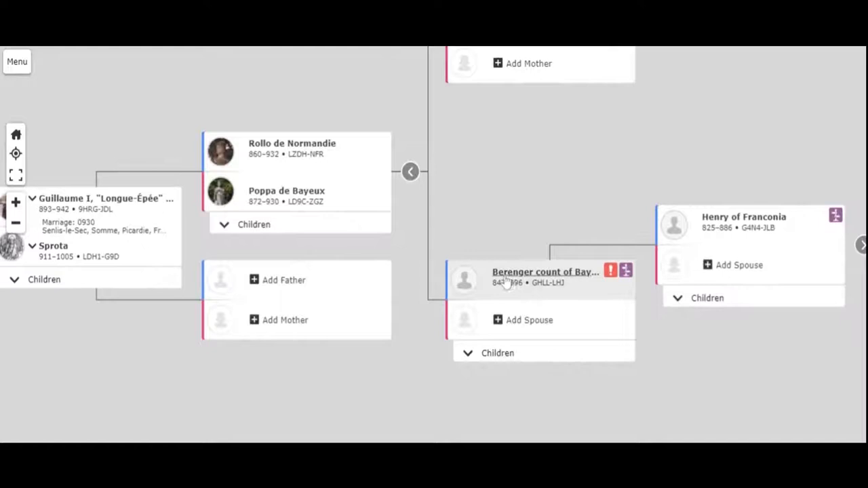
{"action": "mouse_move", "coordinate": [322, 210]}
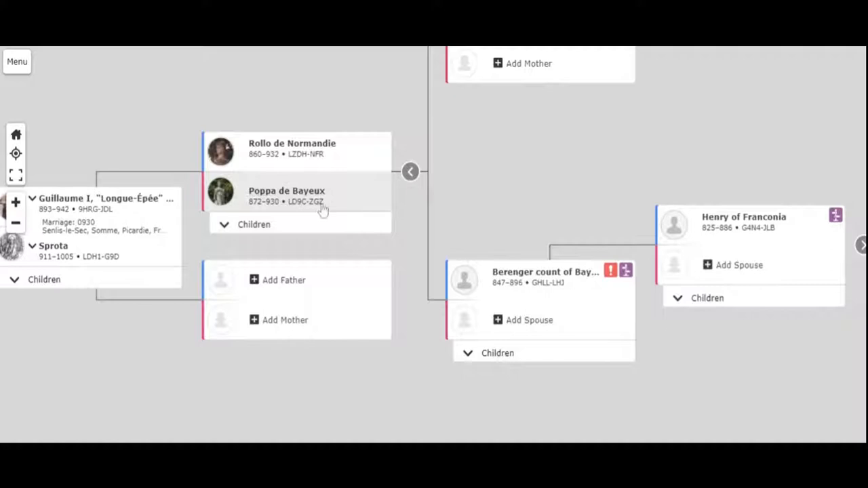
{"action": "mouse_move", "coordinate": [598, 182]}
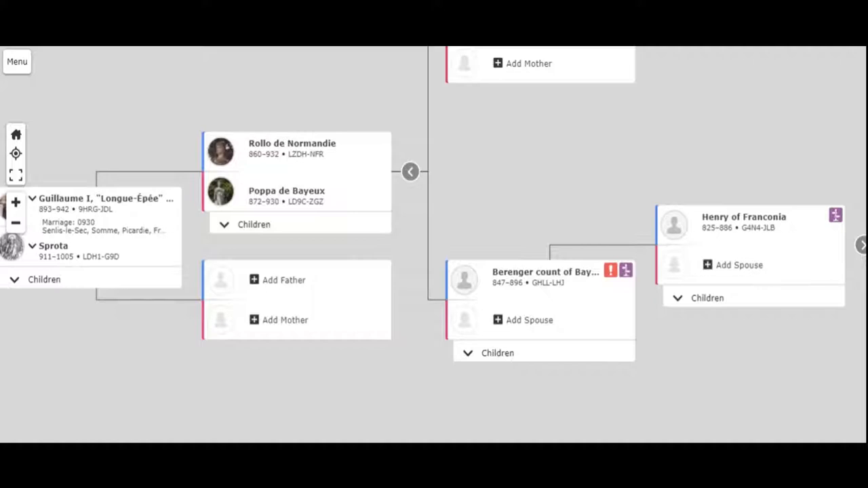
{"action": "mouse_move", "coordinate": [553, 146]}
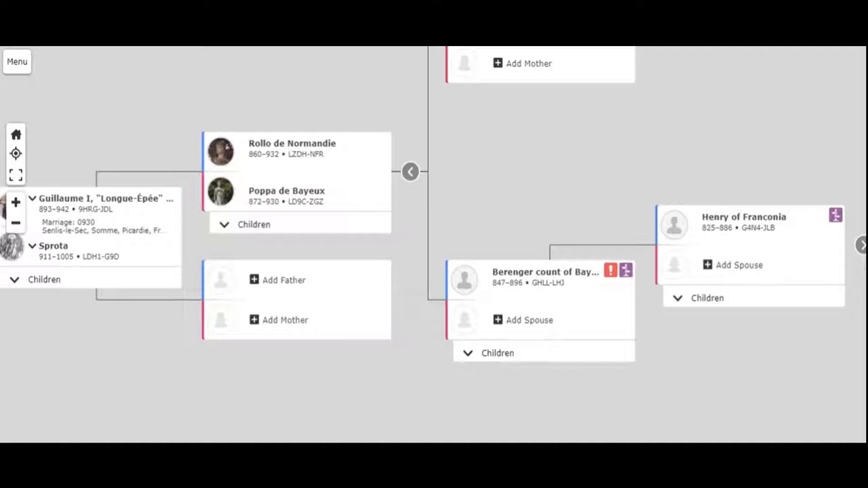
{"action": "mouse_move", "coordinate": [345, 130]}
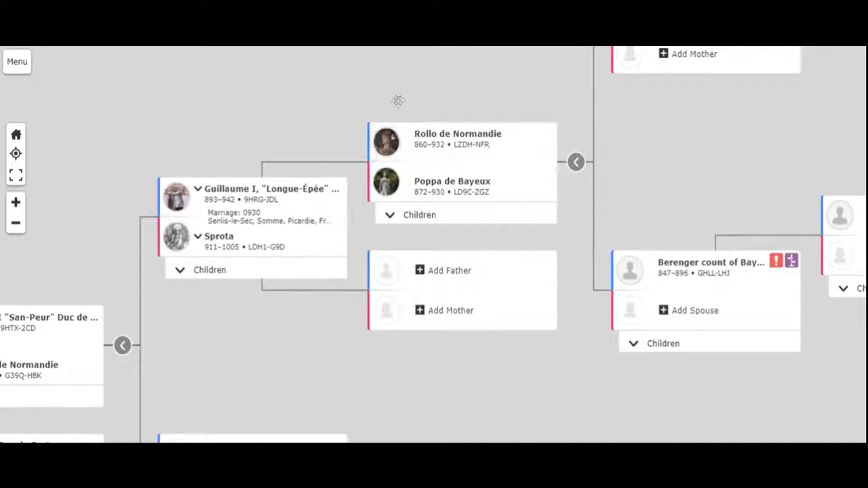
{"action": "mouse_move", "coordinate": [191, 132]}
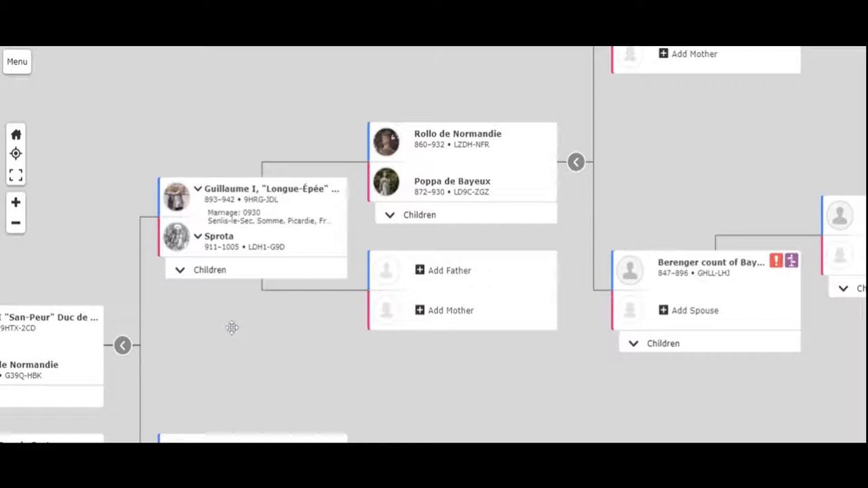
{"action": "mouse_move", "coordinate": [167, 154]}
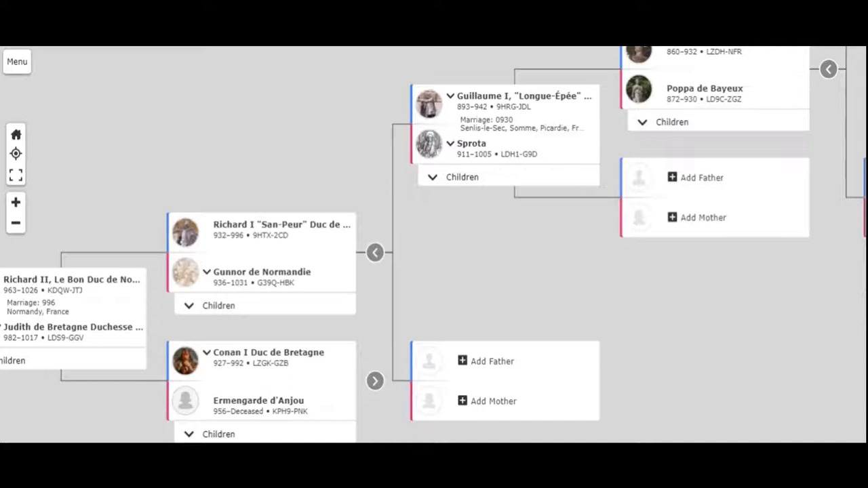
{"action": "mouse_move", "coordinate": [287, 183]}
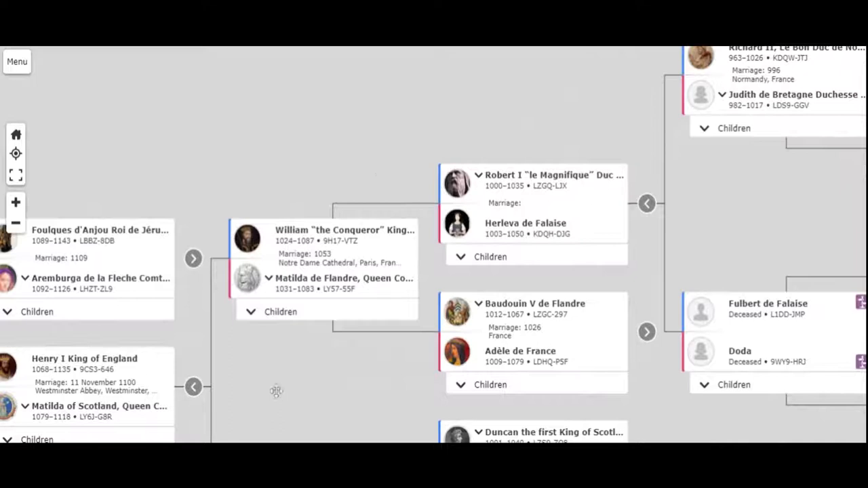
Step: Scroll the landscape view down to William the Conqueror, Matilda de Flandre and his parents Robert I and Herleva de Falaise
{"action": "scroll", "scroll_direction": "down", "scroll_amount": 3}
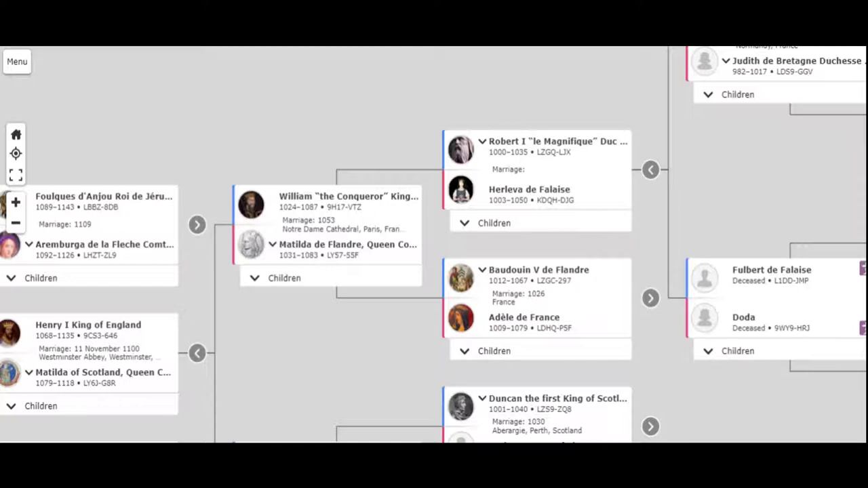
{"action": "mouse_move", "coordinate": [413, 234]}
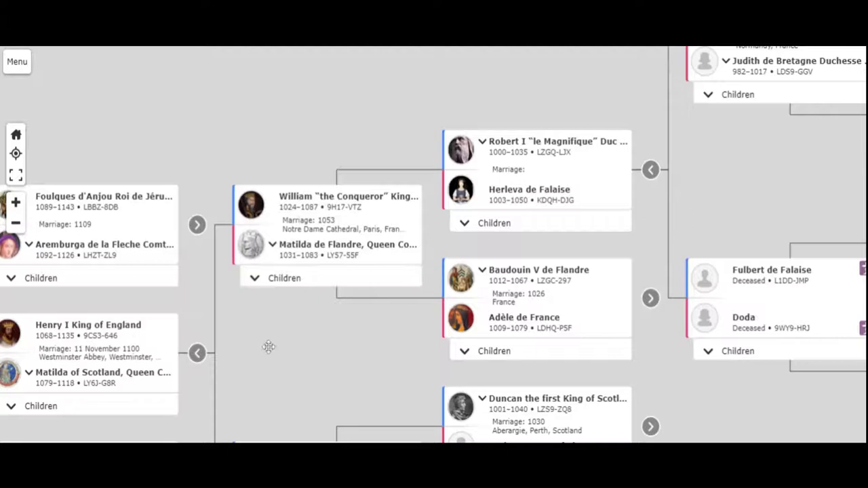
{"action": "mouse_move", "coordinate": [342, 195]}
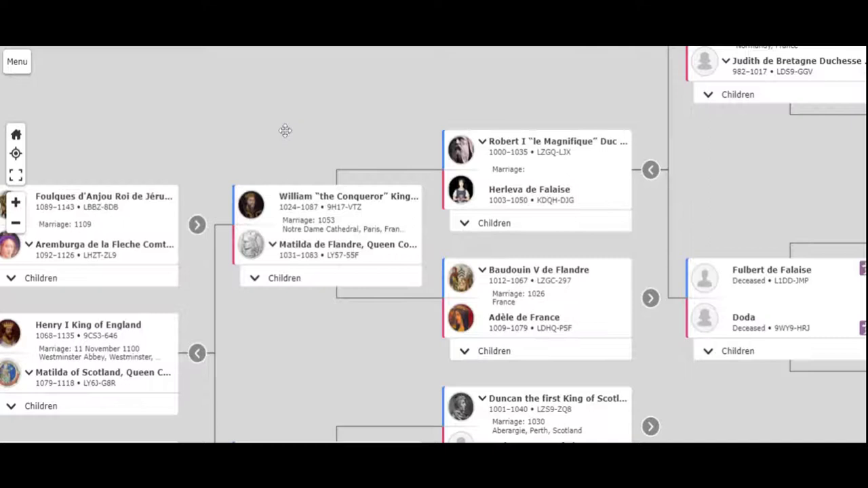
{"action": "mouse_move", "coordinate": [332, 252]}
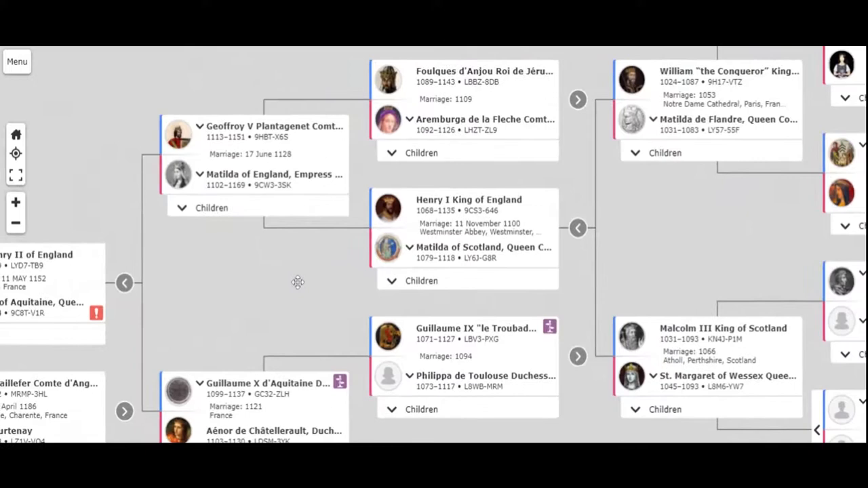
{"action": "mouse_move", "coordinate": [471, 144]}
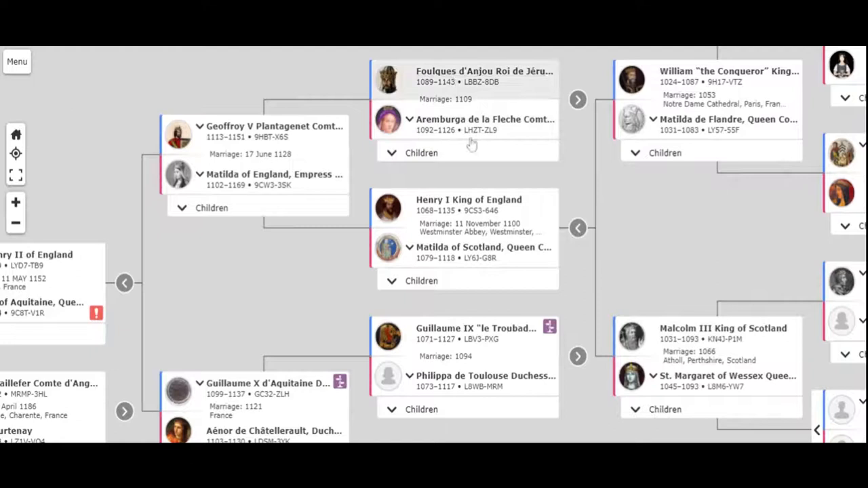
{"action": "mouse_move", "coordinate": [323, 141]}
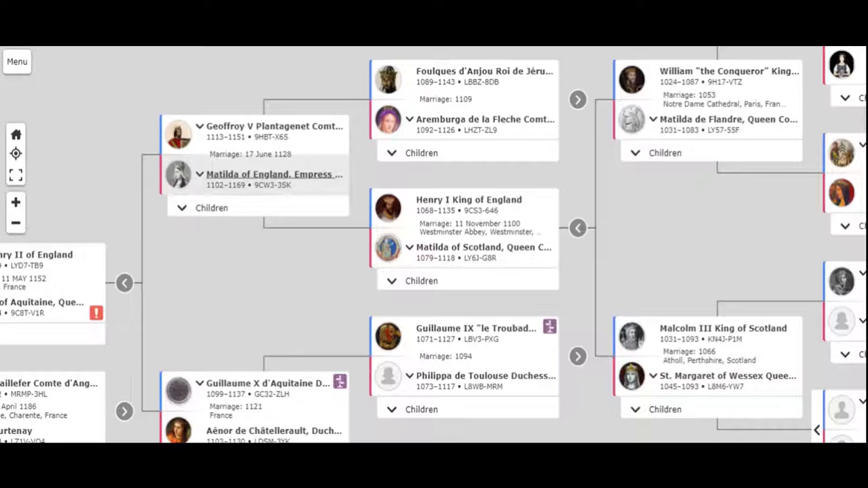
{"action": "mouse_move", "coordinate": [167, 190]}
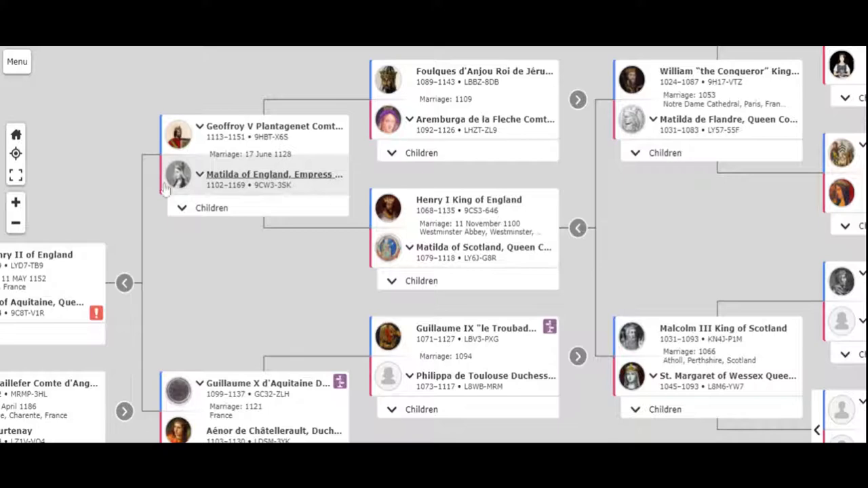
{"action": "mouse_move", "coordinate": [363, 141]}
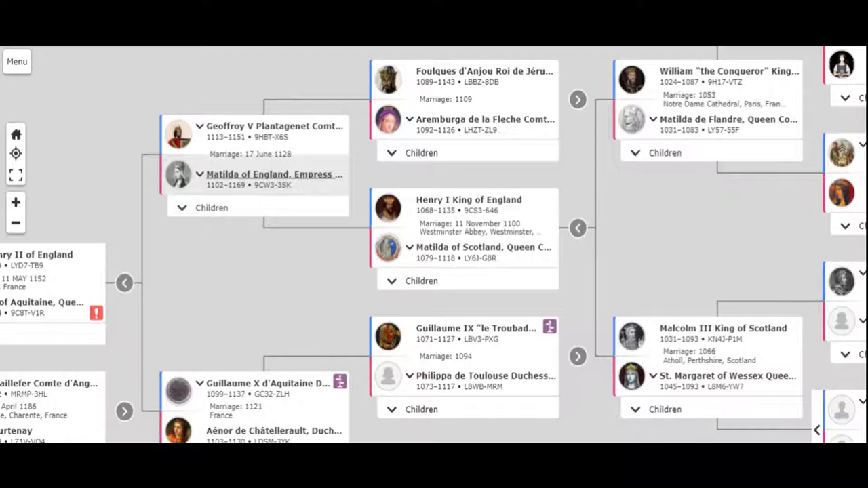
{"action": "mouse_move", "coordinate": [314, 183]}
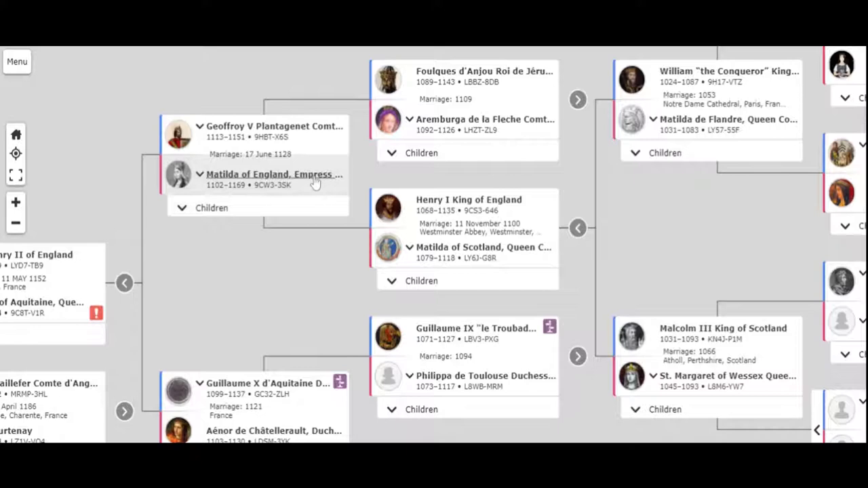
{"action": "mouse_move", "coordinate": [303, 185]}
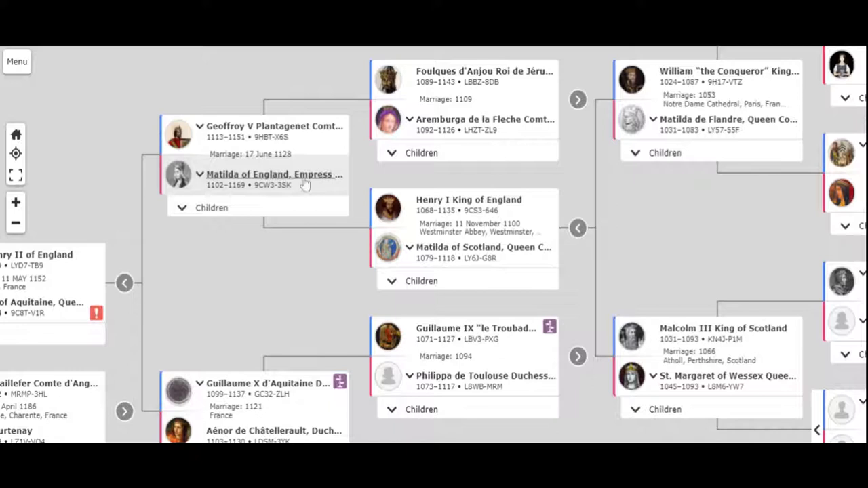
{"action": "mouse_move", "coordinate": [312, 138]}
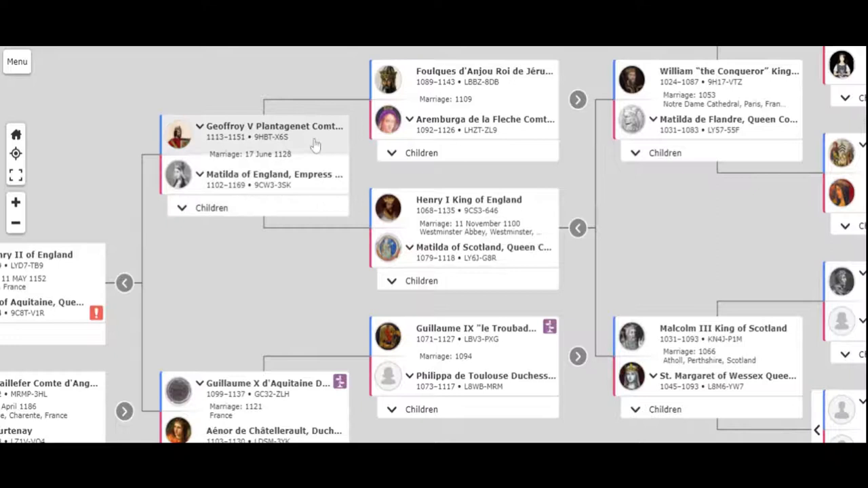
{"action": "mouse_move", "coordinate": [319, 165]}
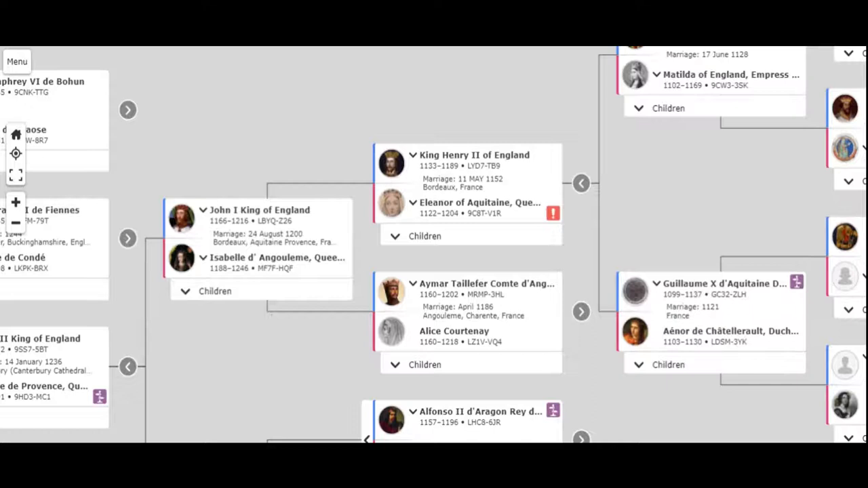
{"action": "mouse_move", "coordinate": [236, 353]}
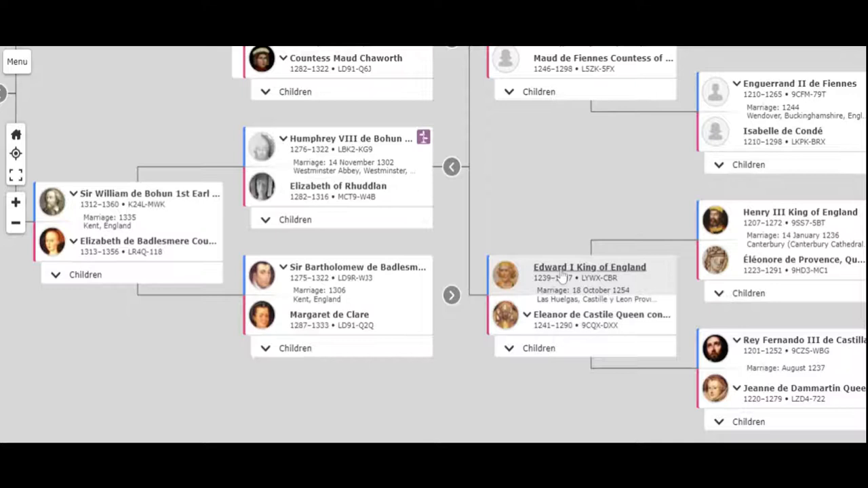
{"action": "mouse_move", "coordinate": [575, 303]}
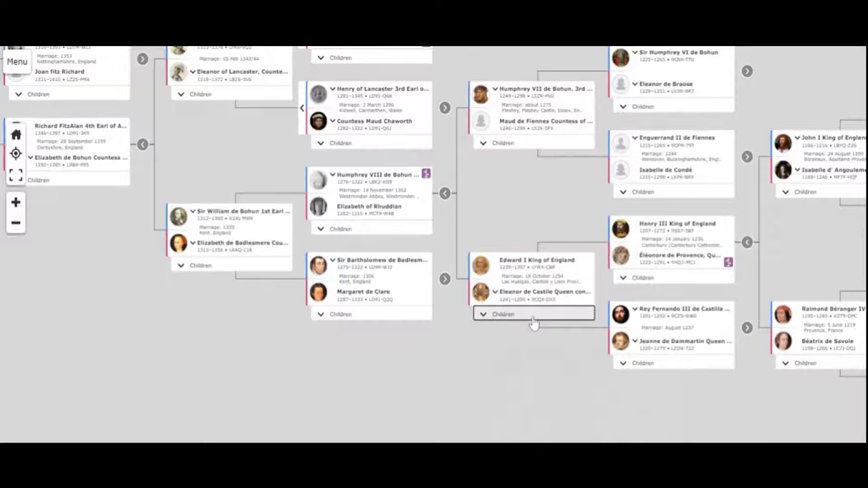
Step: Expand Edward I and Eleanor of Castile's children list showing Katherine, Joan, Henry and Elizabeth of Rhuddlan
{"action": "left_click", "coordinate": [504, 313]}
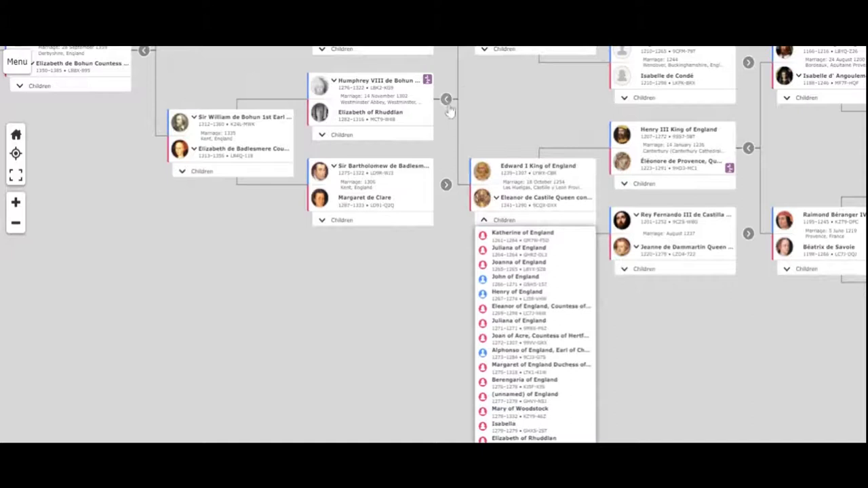
{"action": "mouse_move", "coordinate": [422, 335]}
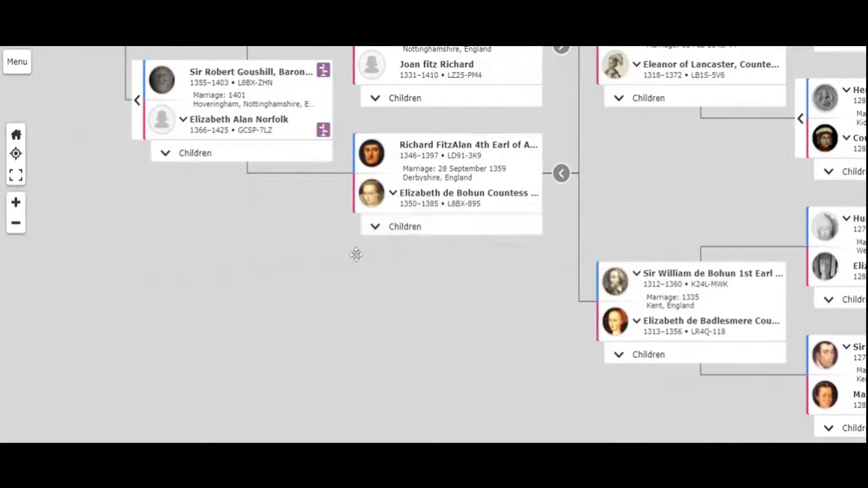
{"action": "mouse_move", "coordinate": [496, 151]}
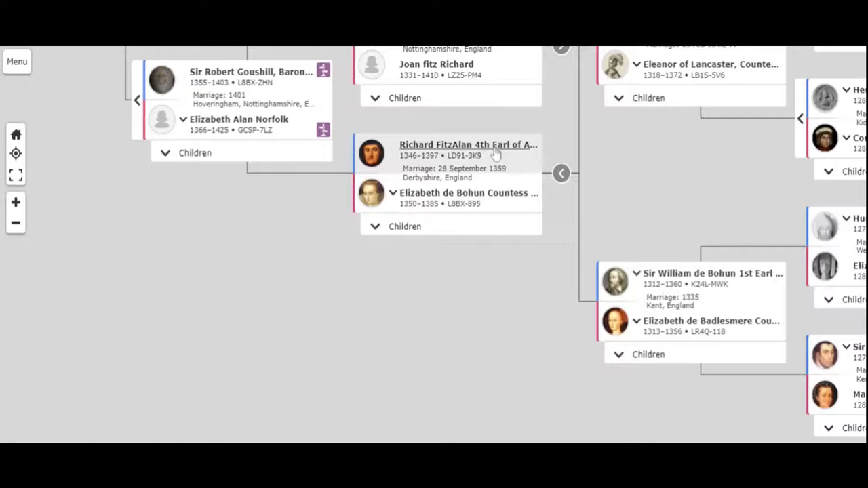
{"action": "mouse_move", "coordinate": [446, 154]}
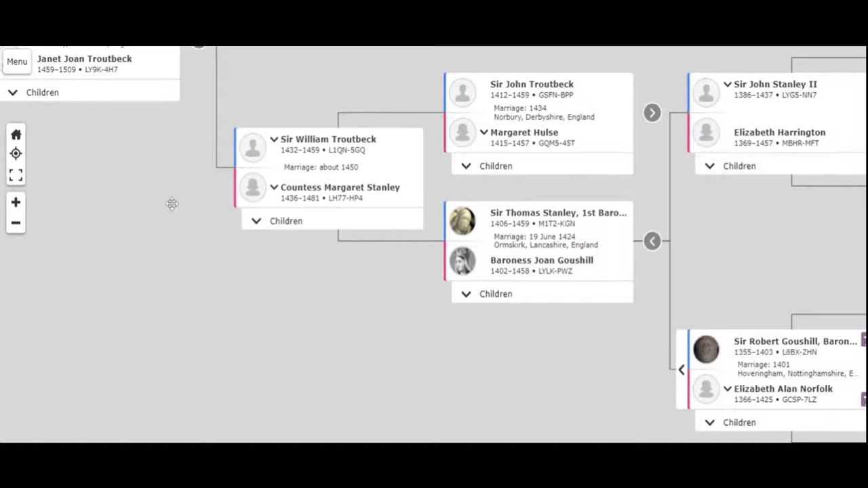
{"action": "mouse_move", "coordinate": [114, 191]}
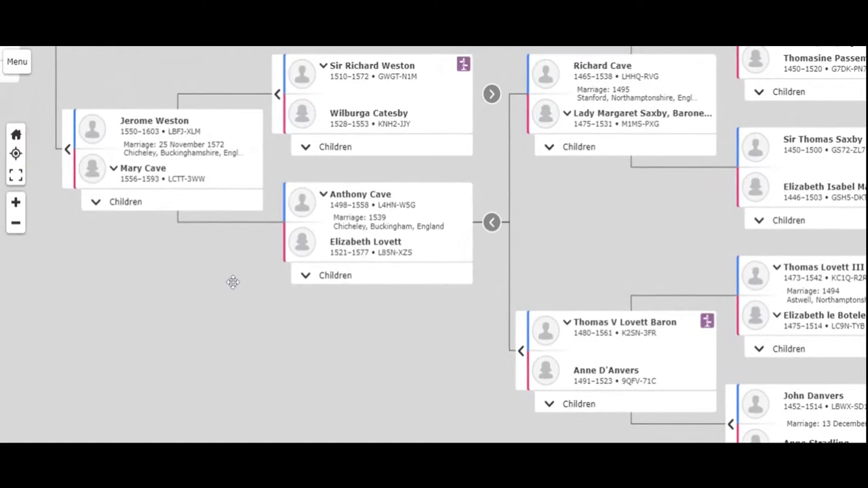
{"action": "mouse_move", "coordinate": [635, 115]}
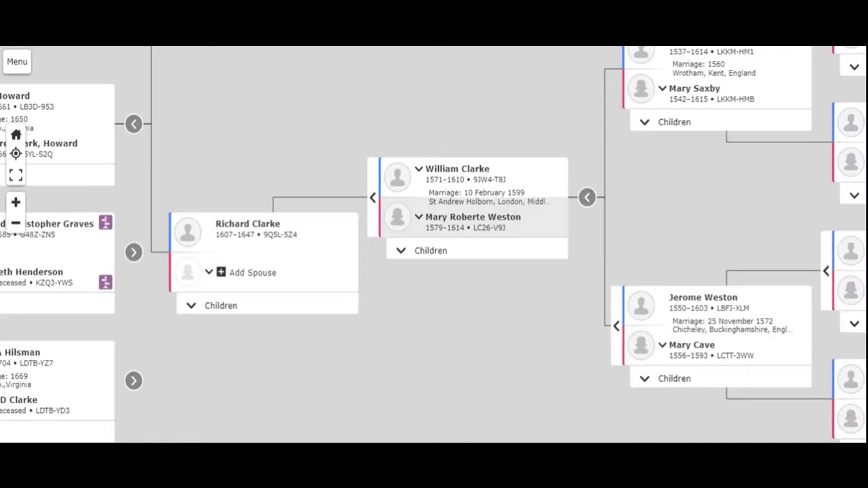
{"action": "mouse_move", "coordinate": [281, 376]}
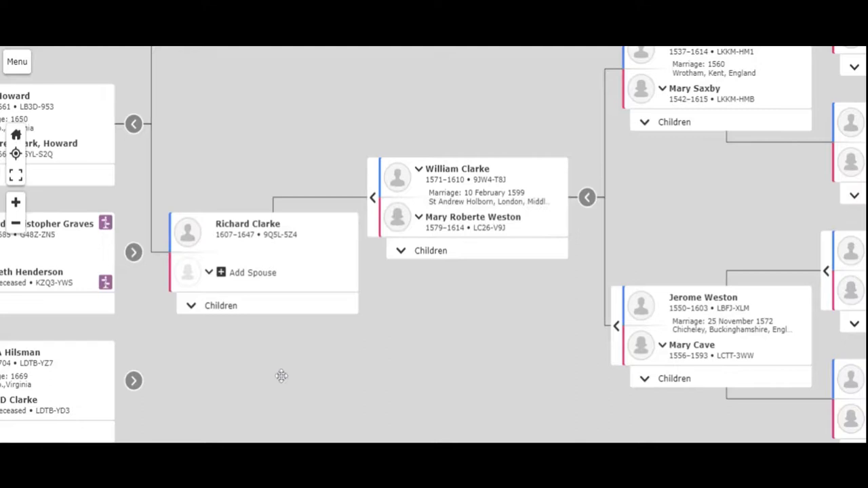
{"action": "left_click_drag", "start_coordinate": [282, 377], "coordinate": [368, 303]}
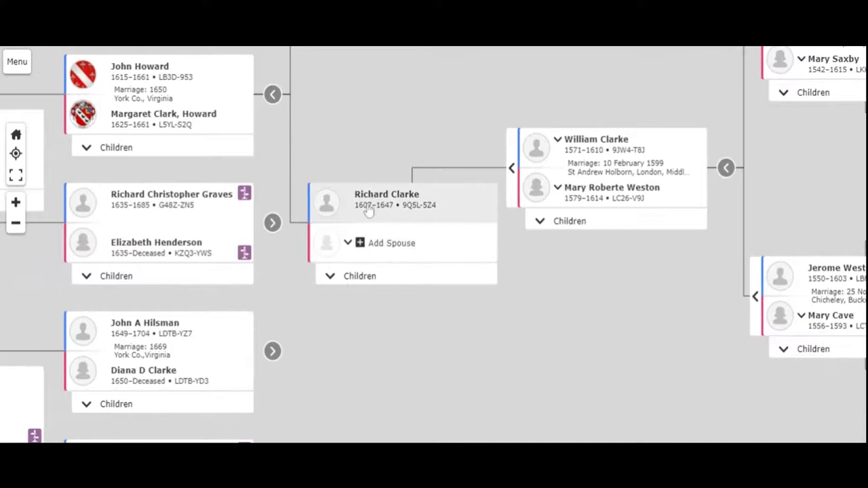
{"action": "mouse_move", "coordinate": [458, 220]}
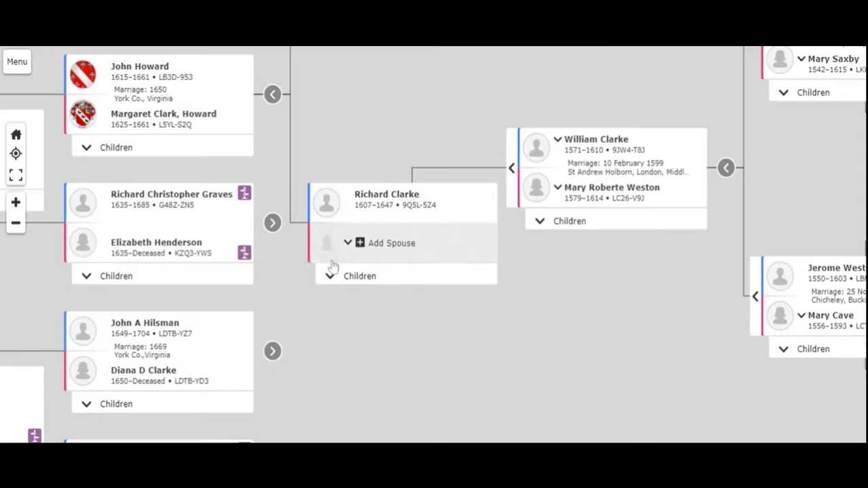
{"action": "mouse_move", "coordinate": [413, 260]}
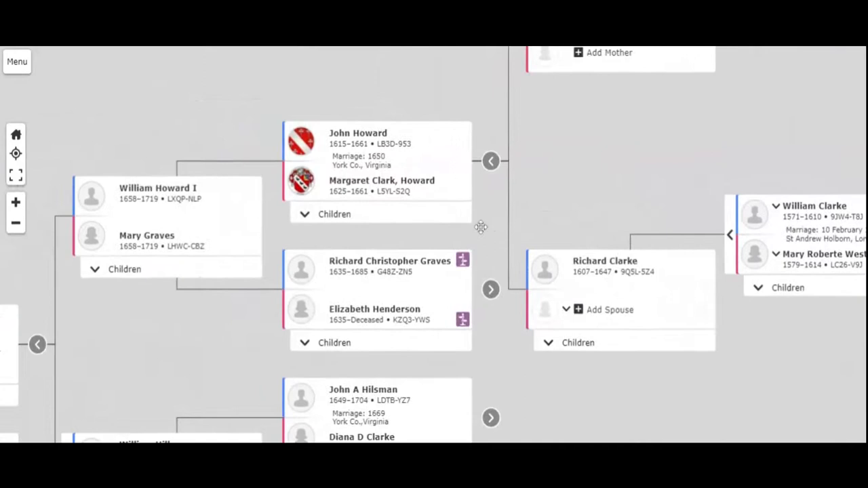
{"action": "left_click_drag", "start_coordinate": [475, 228], "coordinate": [309, 82]}
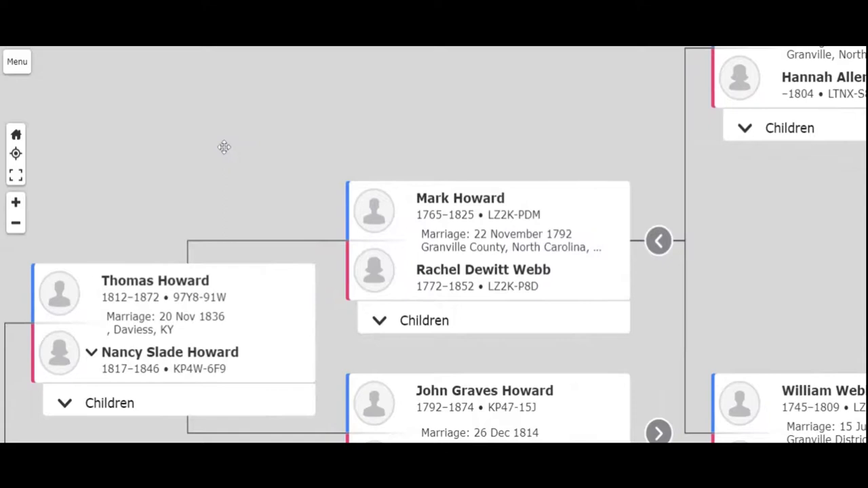
{"action": "mouse_move", "coordinate": [462, 254]}
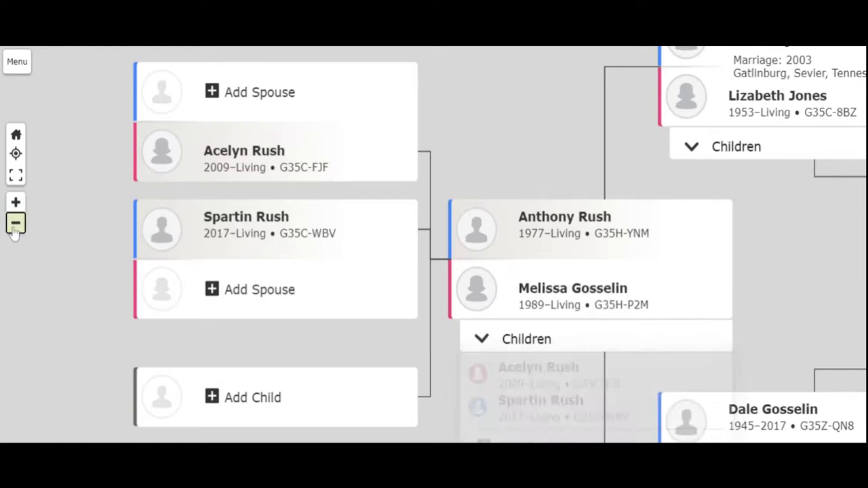
Step: Zoom the tree out to show more generations, back to Sir William Troutbeck and the Stanleys
{"action": "left_click", "coordinate": [15, 219]}
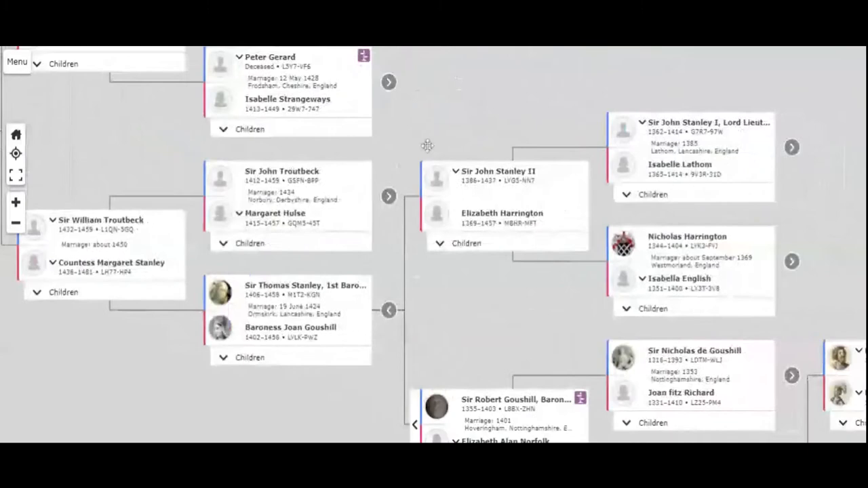
Step: Pan back to the earliest ancestors: Rollo de Normandie, Poppa de Bayeux, Berenger and Henry of Franconia
{"action": "left_click_drag", "start_coordinate": [427, 146], "coordinate": [657, 401]}
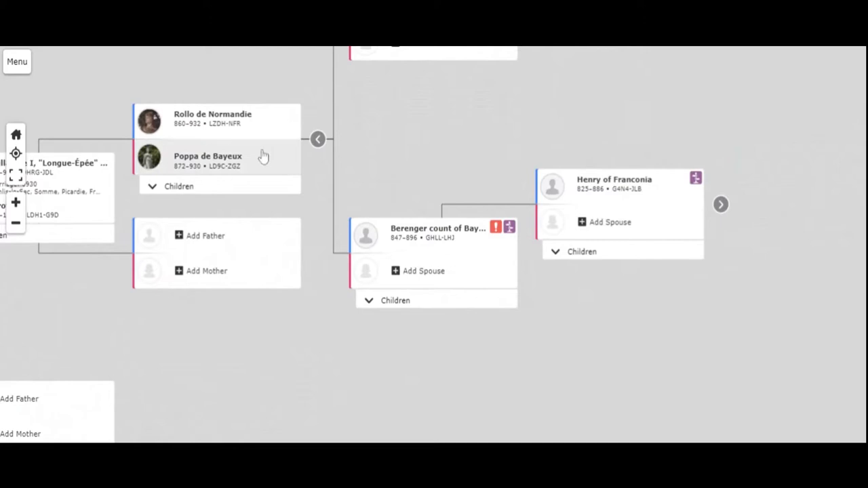
{"action": "mouse_move", "coordinate": [721, 206]}
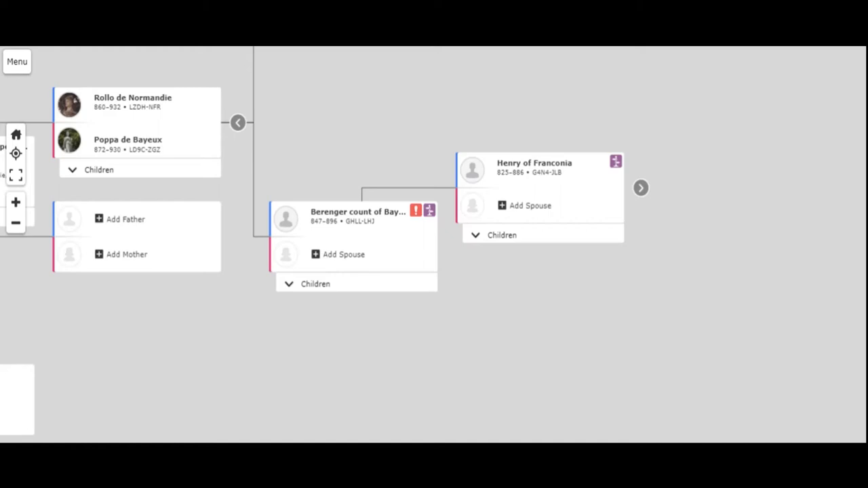
{"action": "mouse_move", "coordinate": [604, 124]}
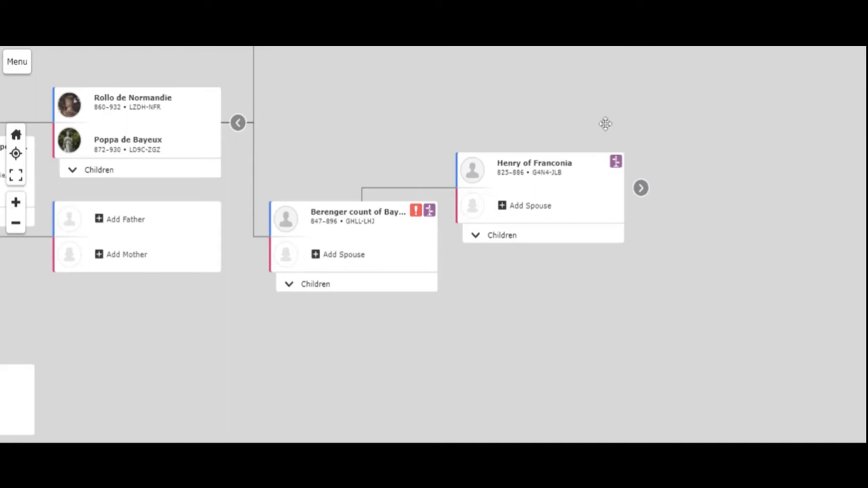